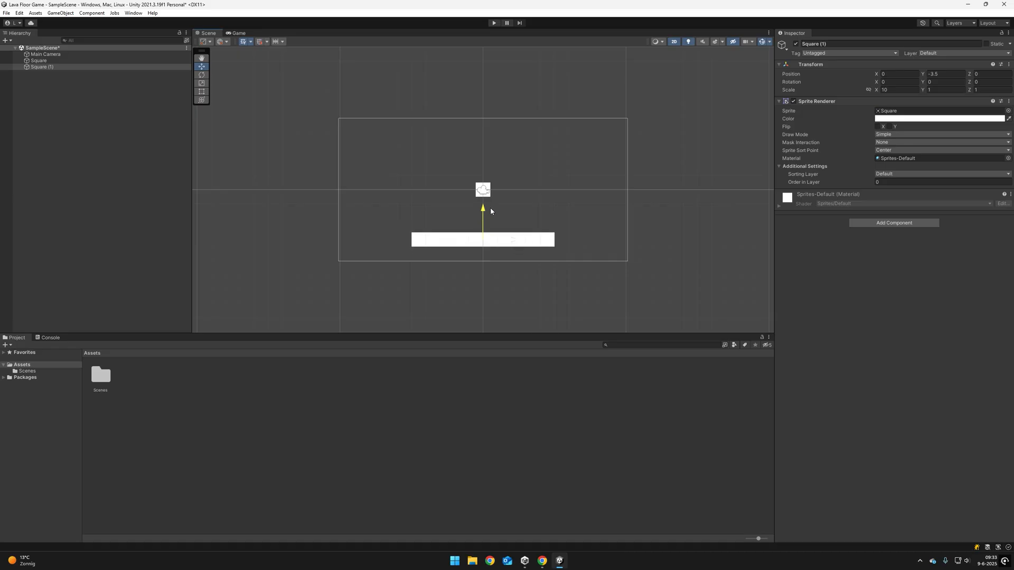
Enter Play mode to watch the player square fall onto the white platform
left_click(493, 23)
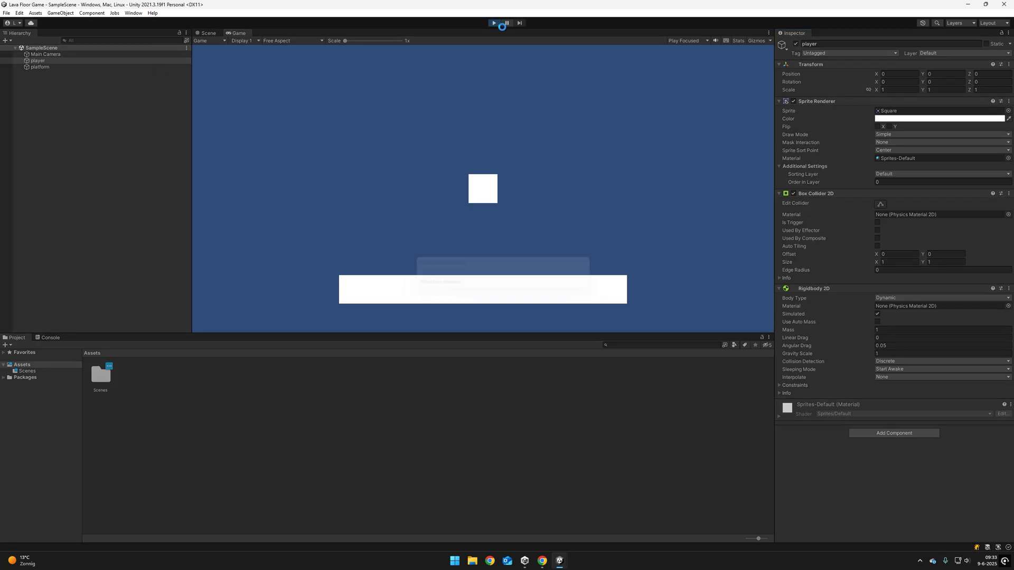
left_click(495, 22)
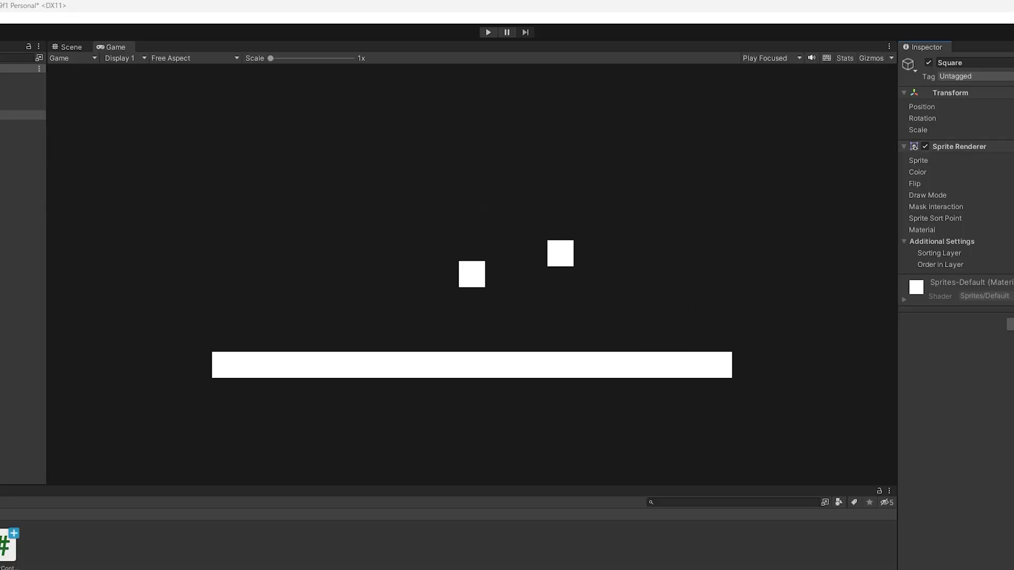
Return to the Scene view showing the long platform, leaving Game view
left_click(69, 46)
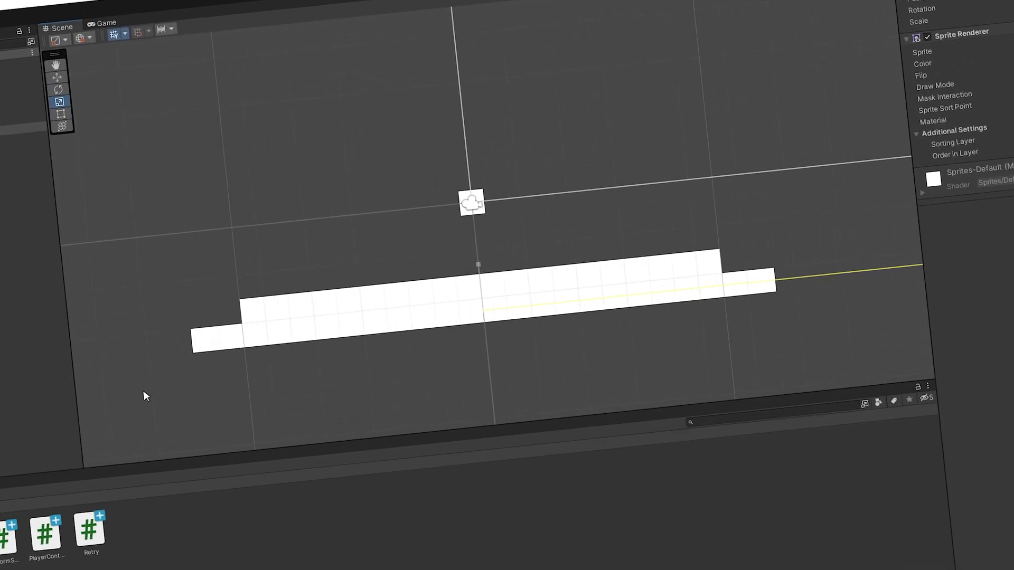